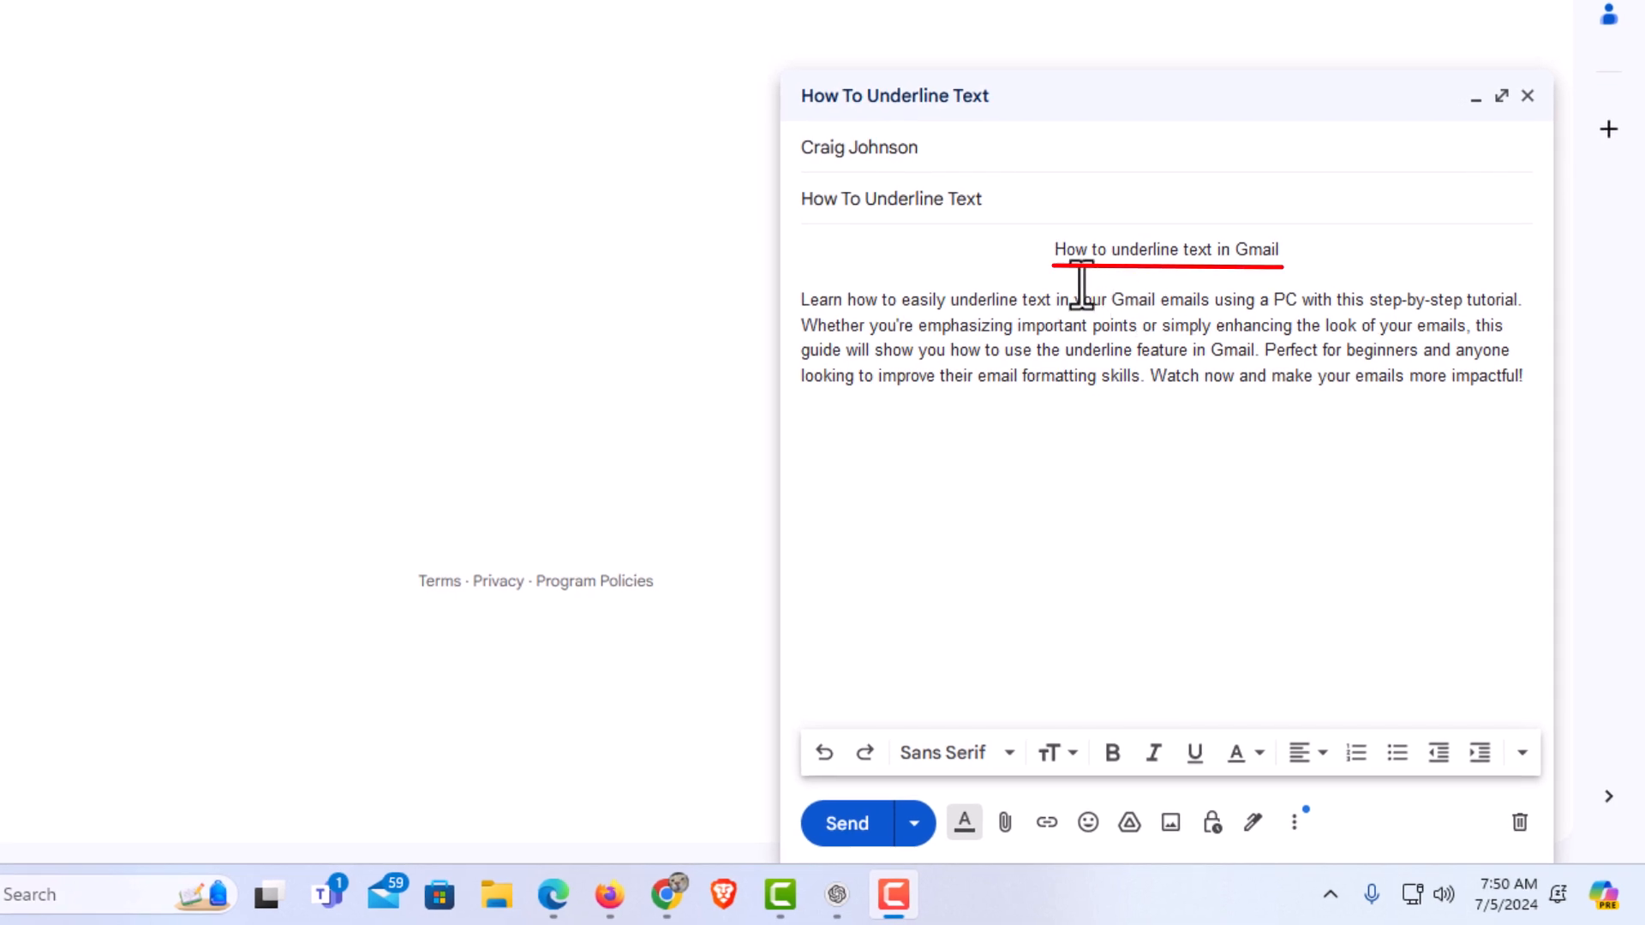
mouse_move(1232, 282)
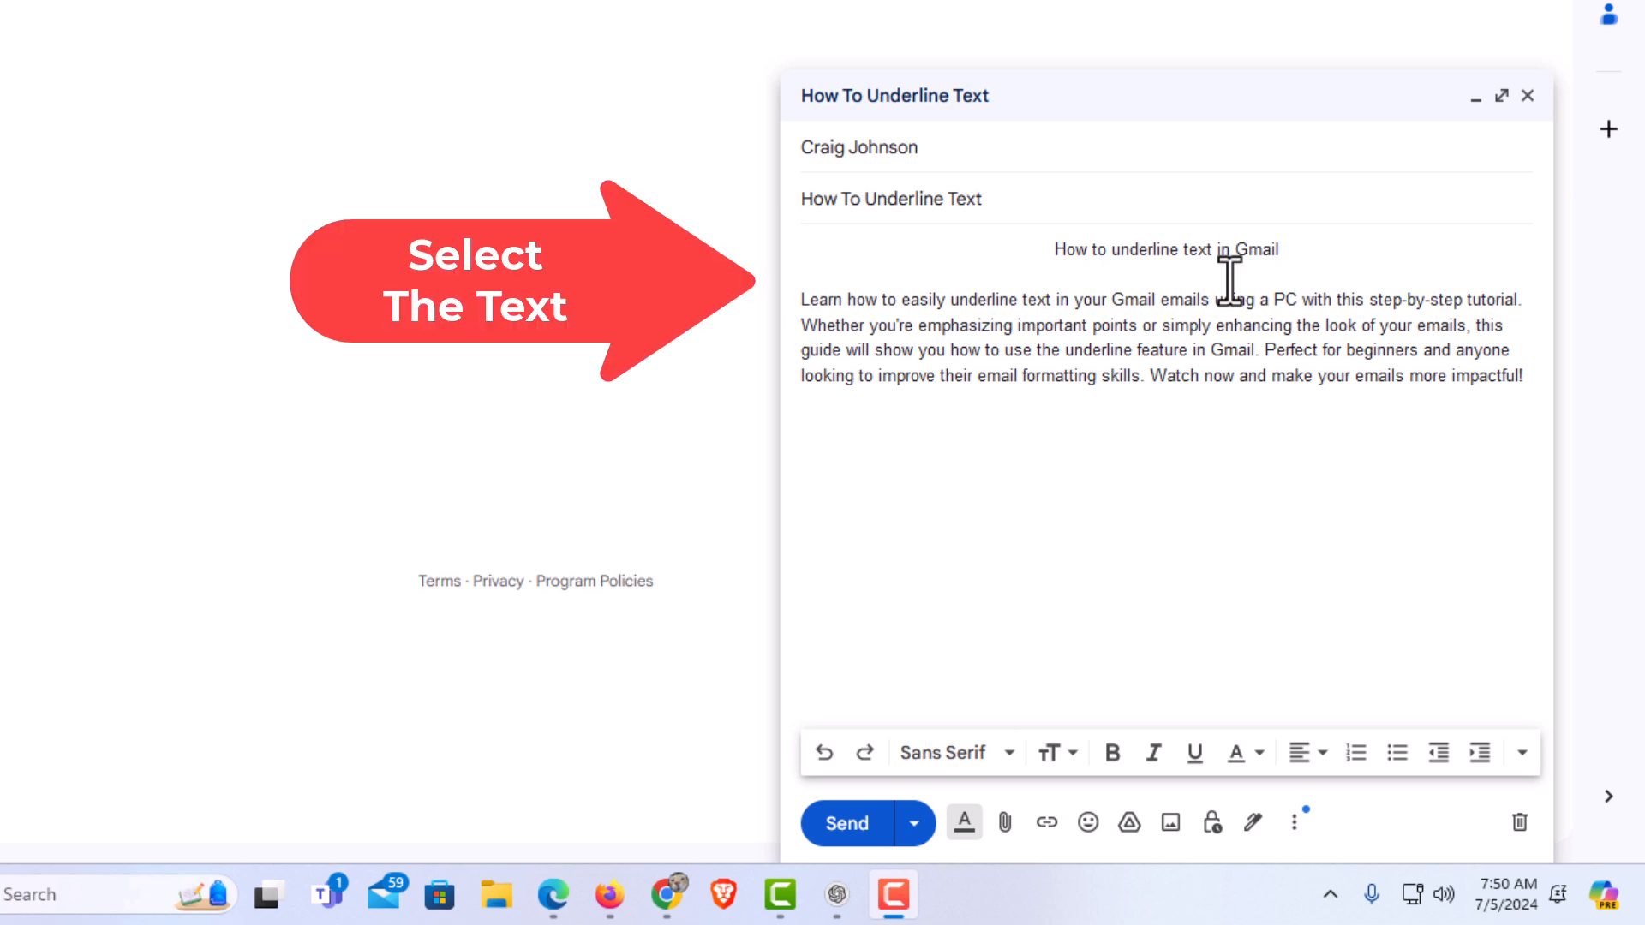
mouse_move(1296, 250)
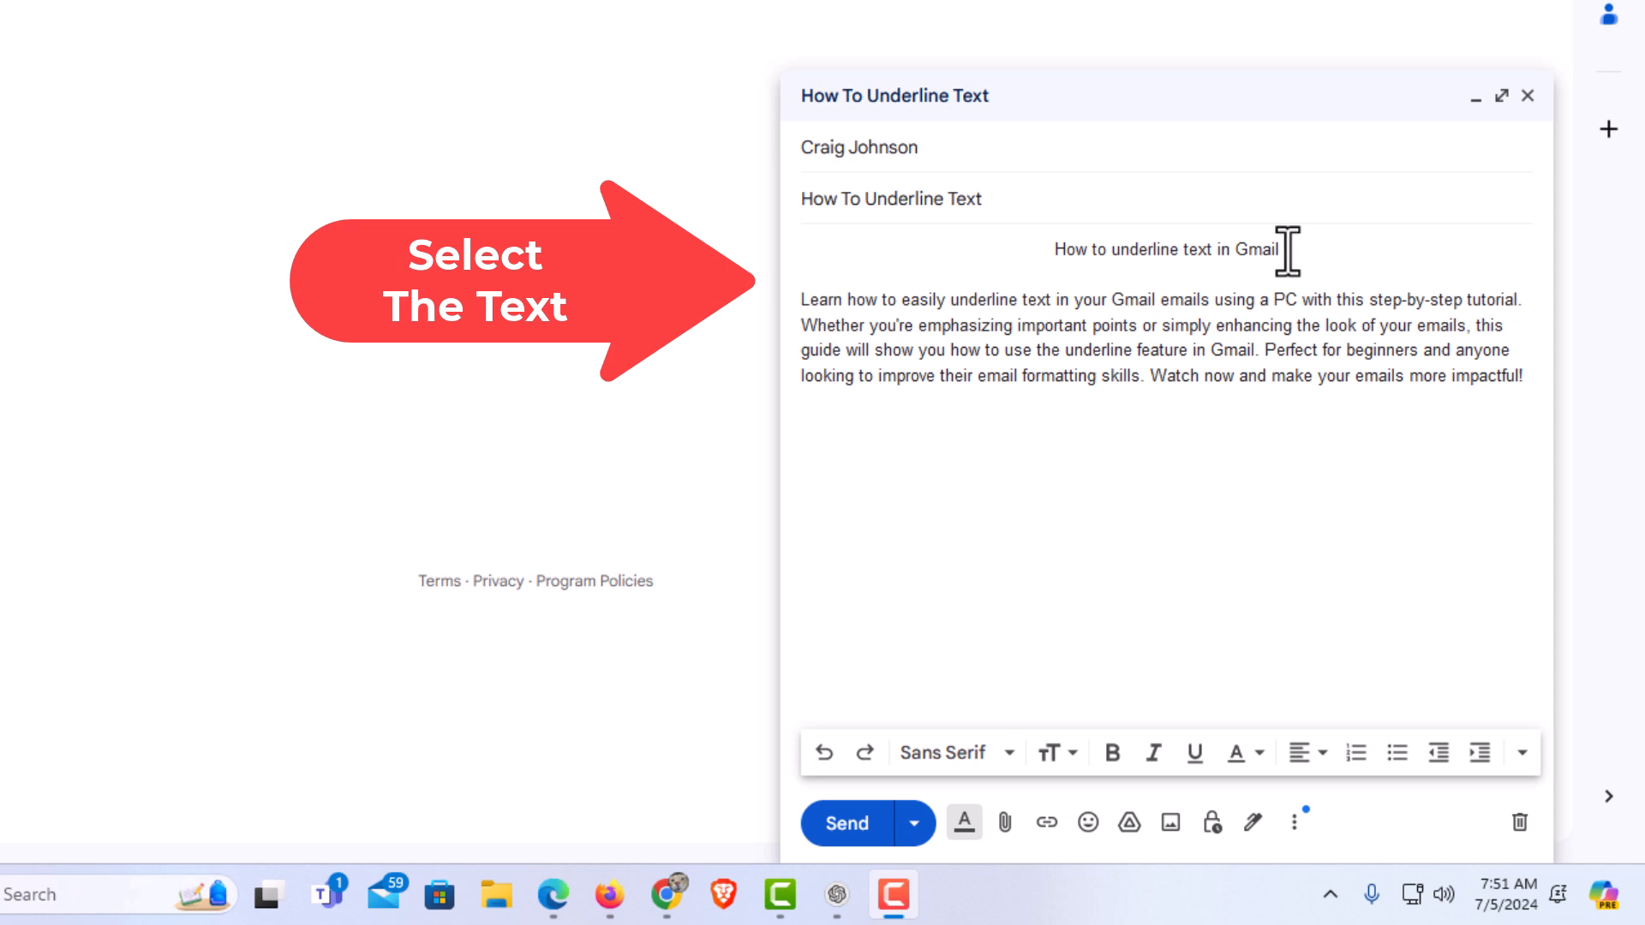
Select the heading line 'How to underline text in Gmail' in the message body
double_click(1260, 250)
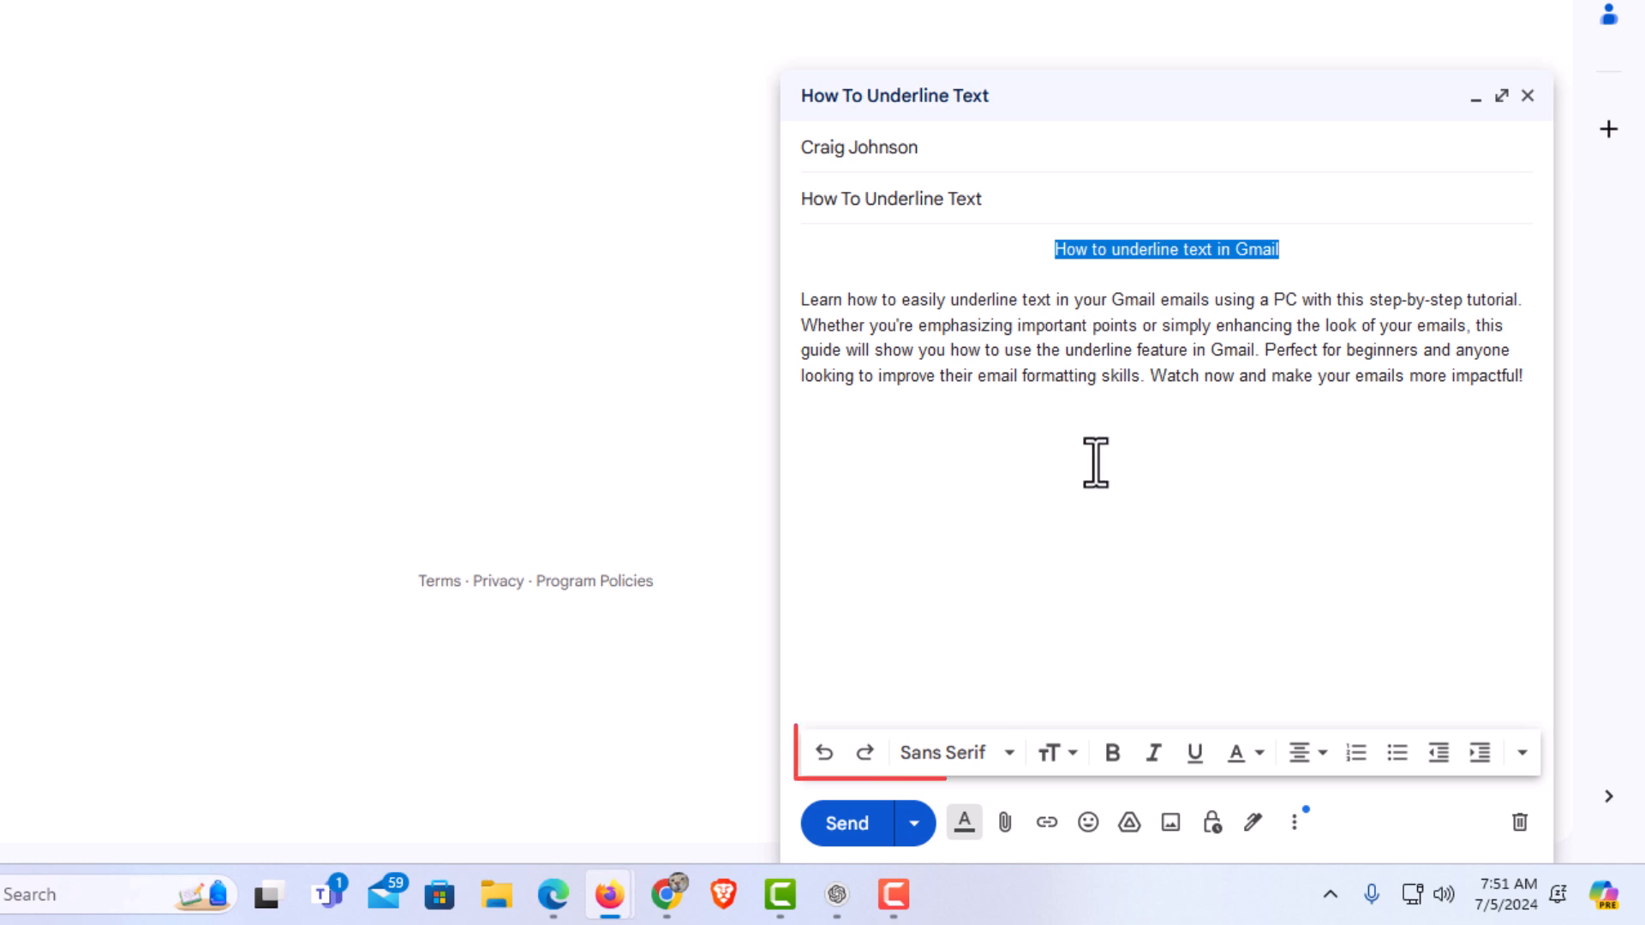
mouse_move(1033, 807)
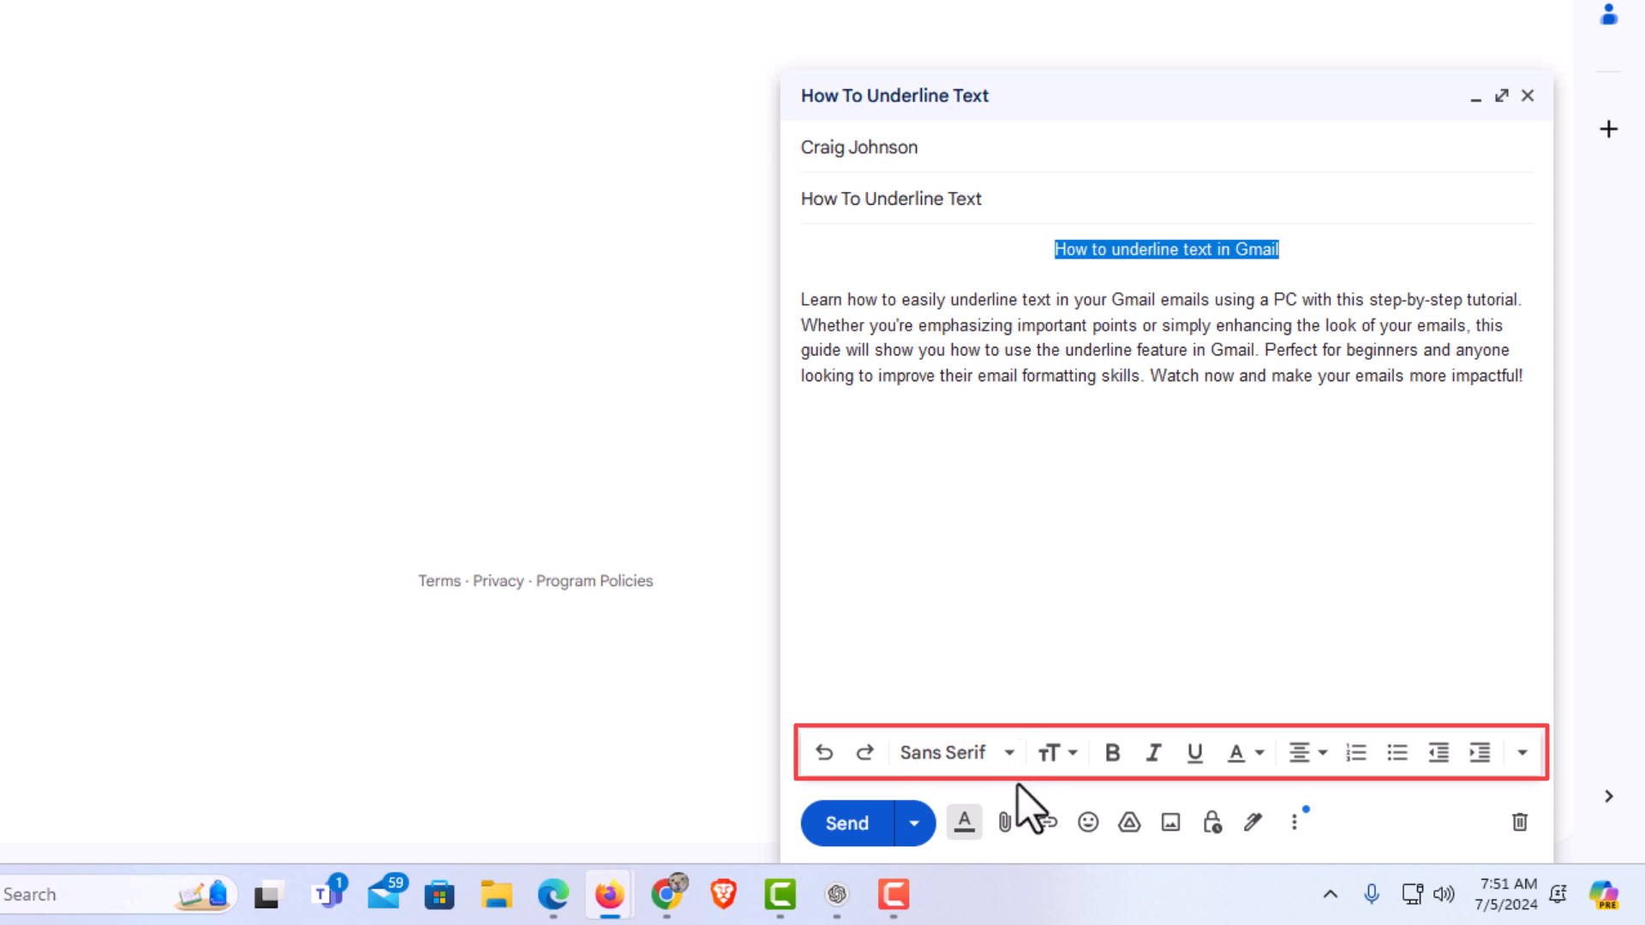
mouse_move(1034, 813)
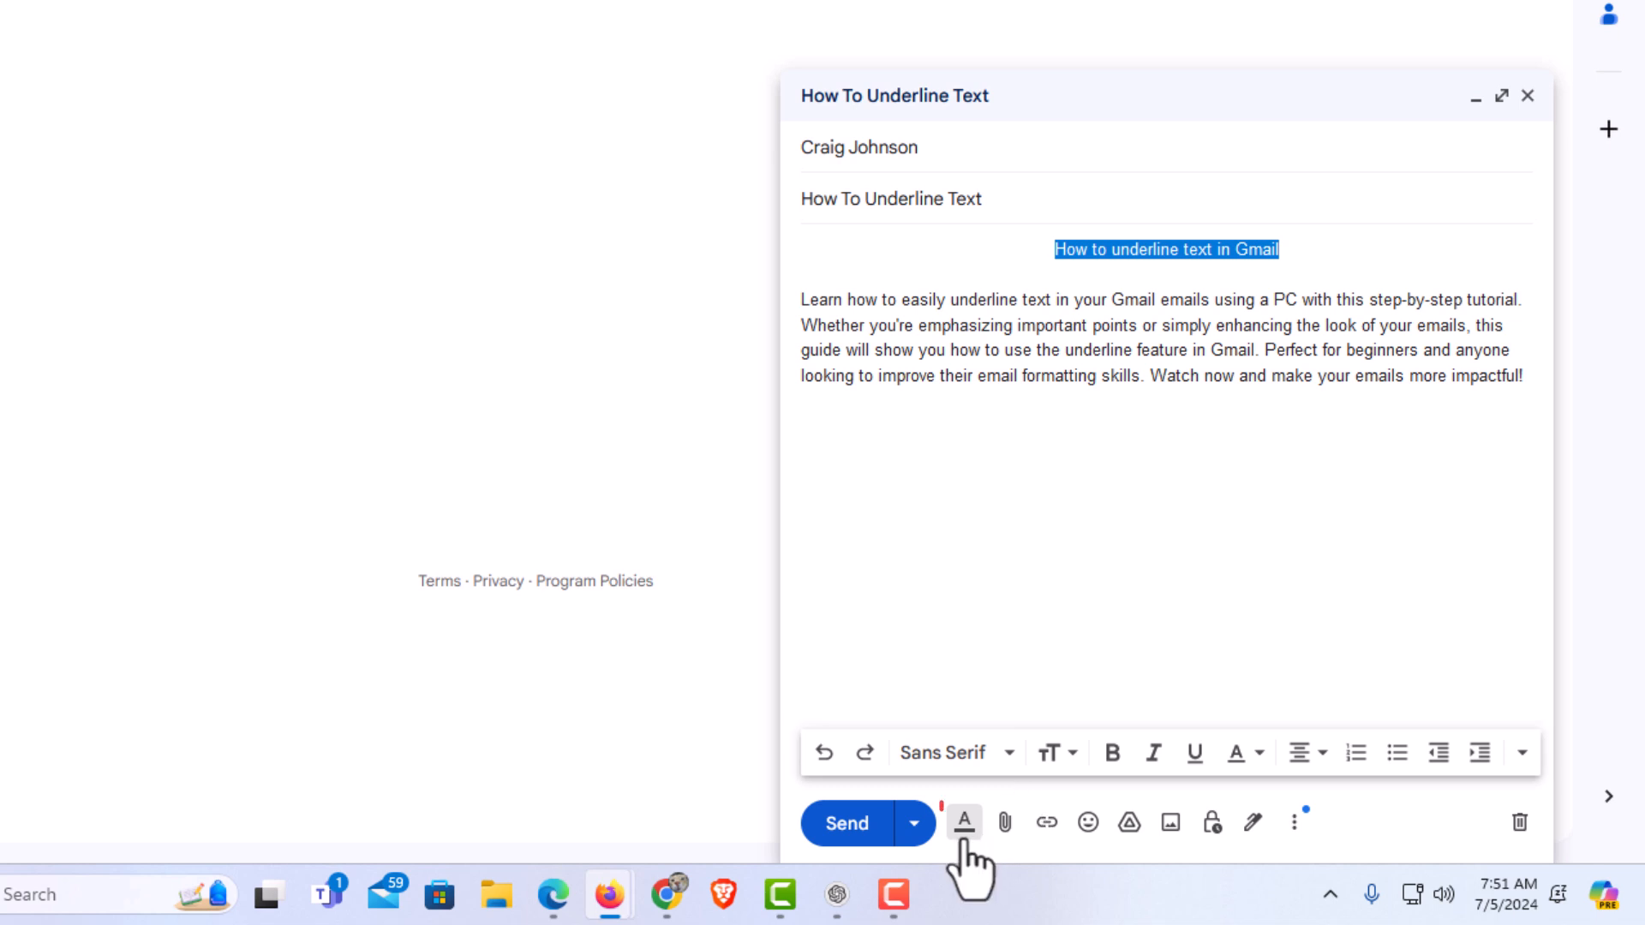
left_click(961, 823)
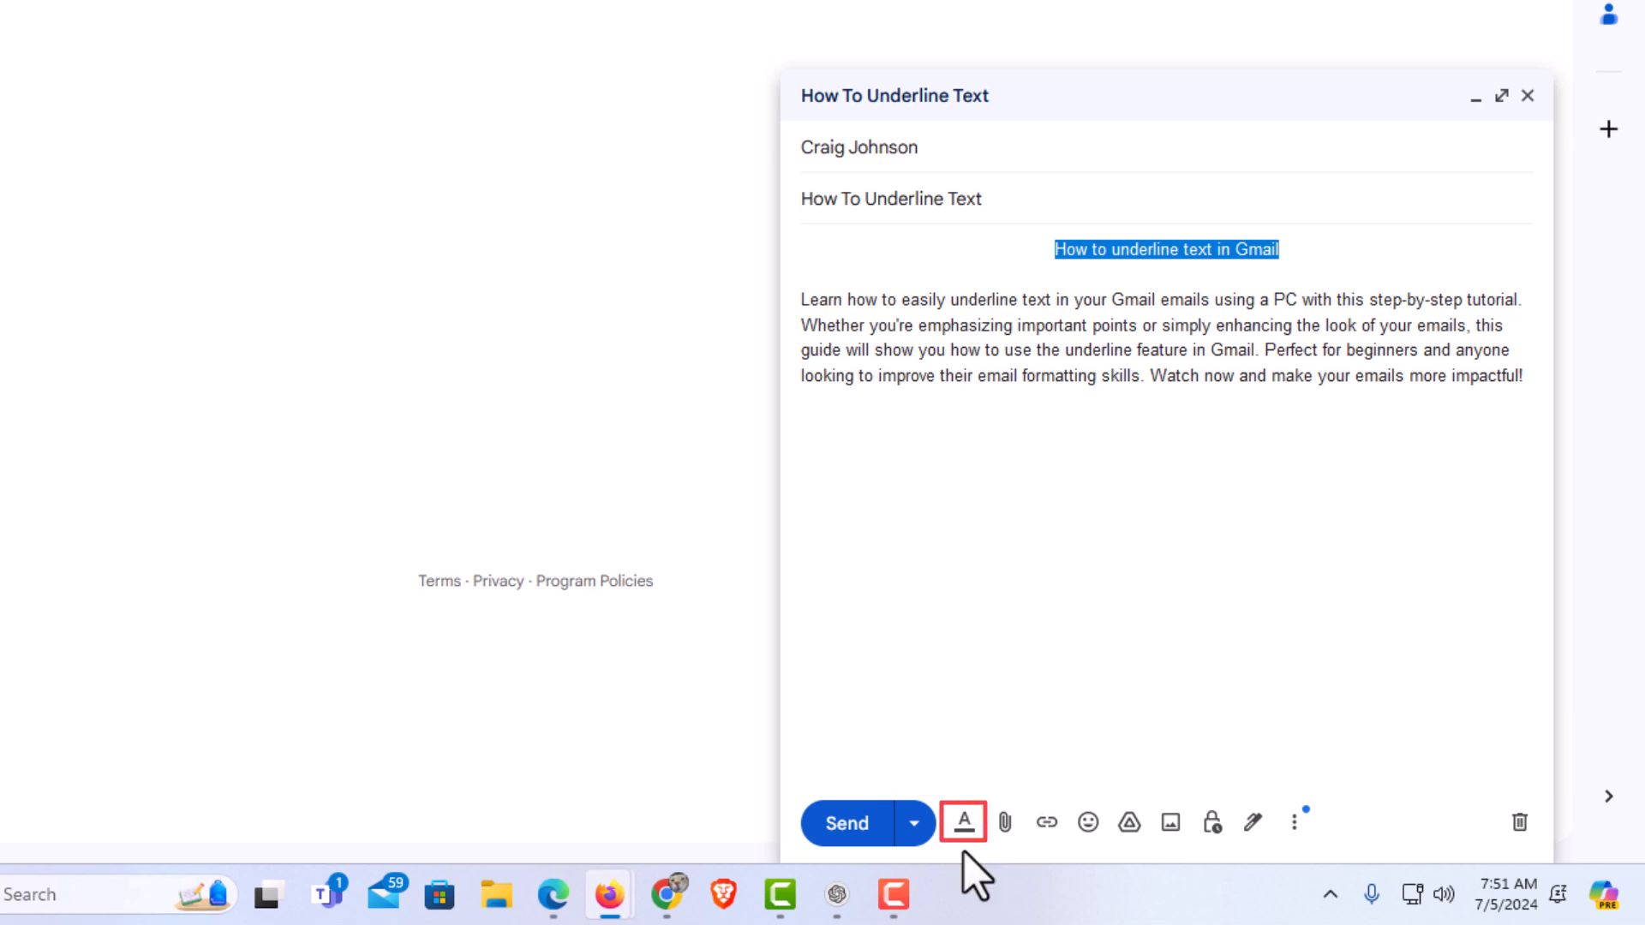
mouse_move(961, 823)
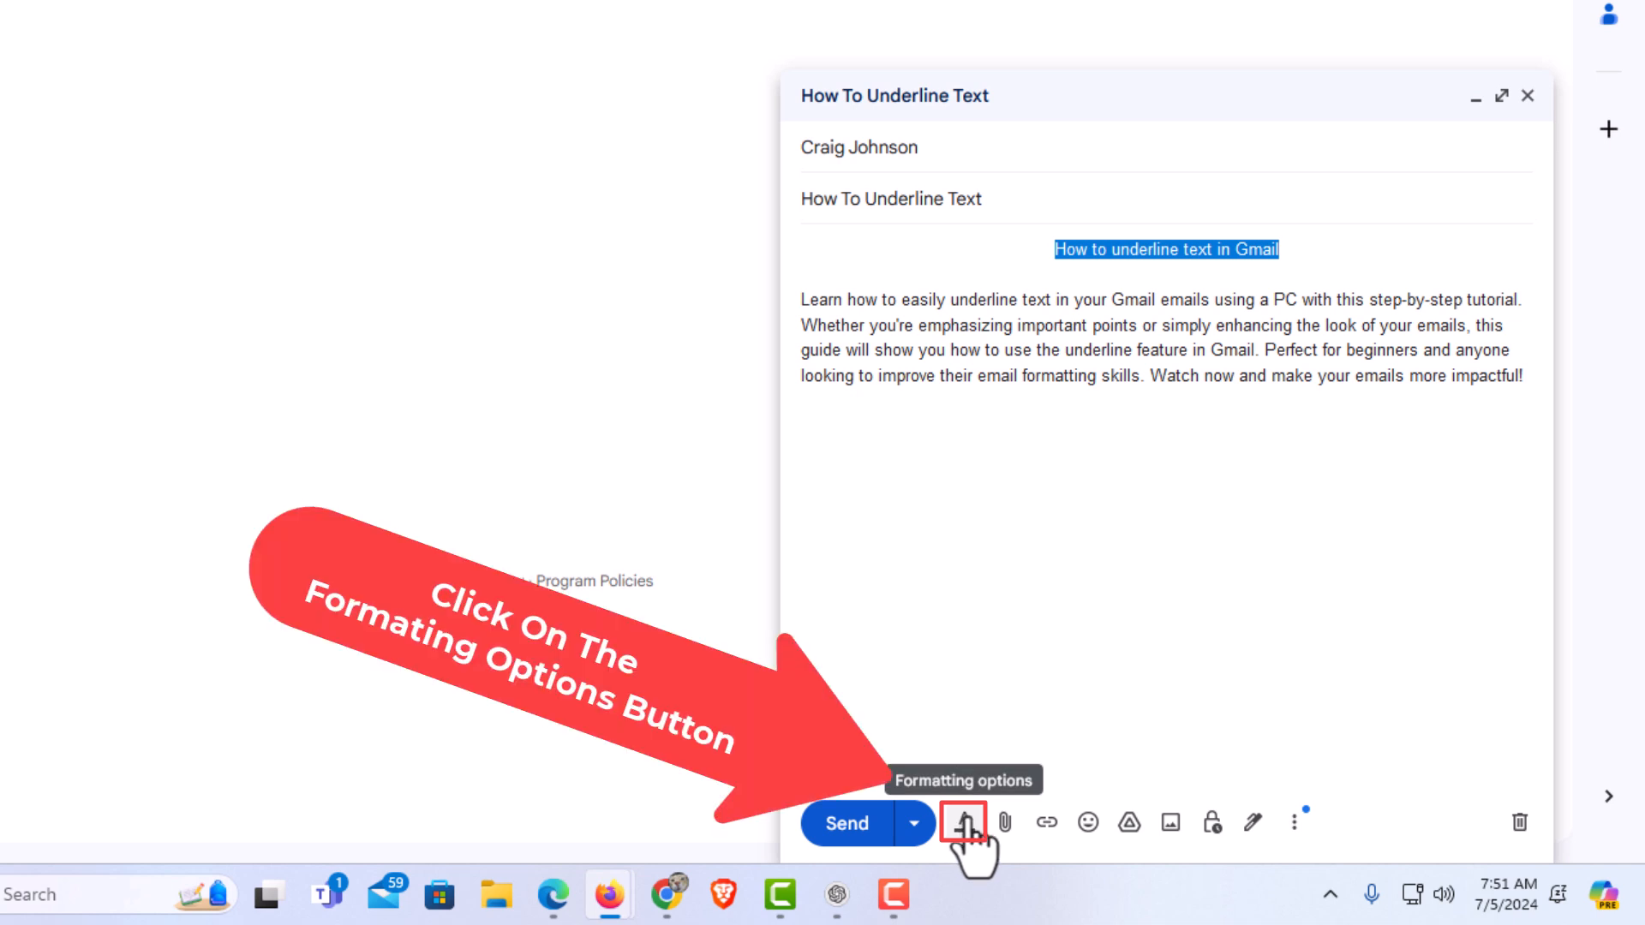
left_click(962, 821)
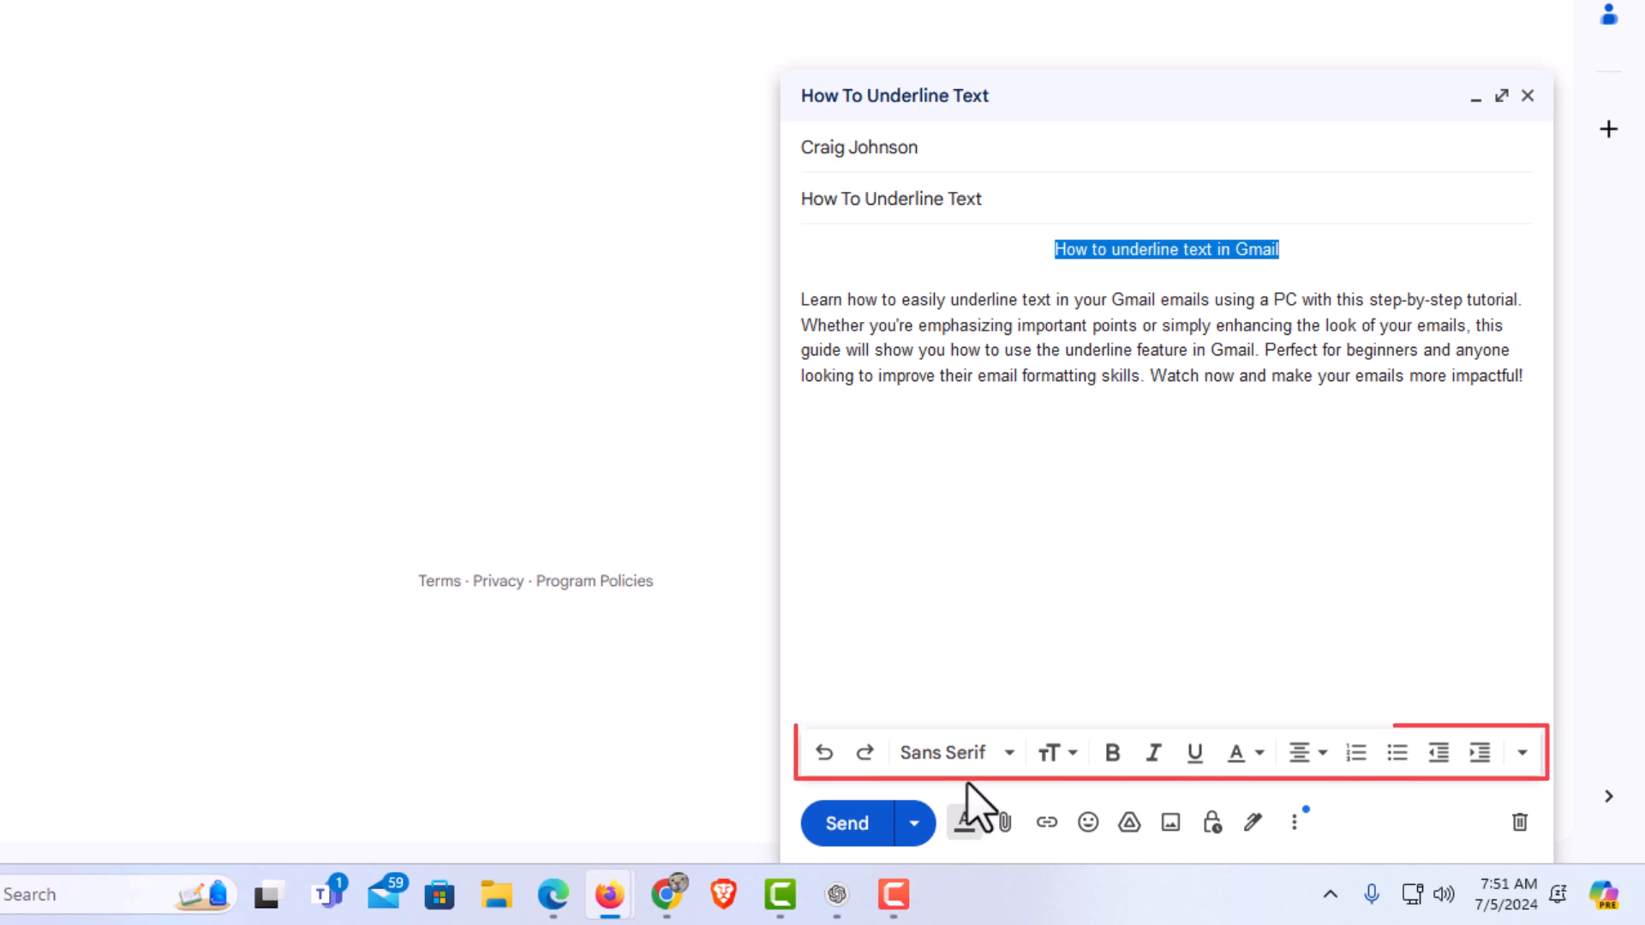
mouse_move(1100, 807)
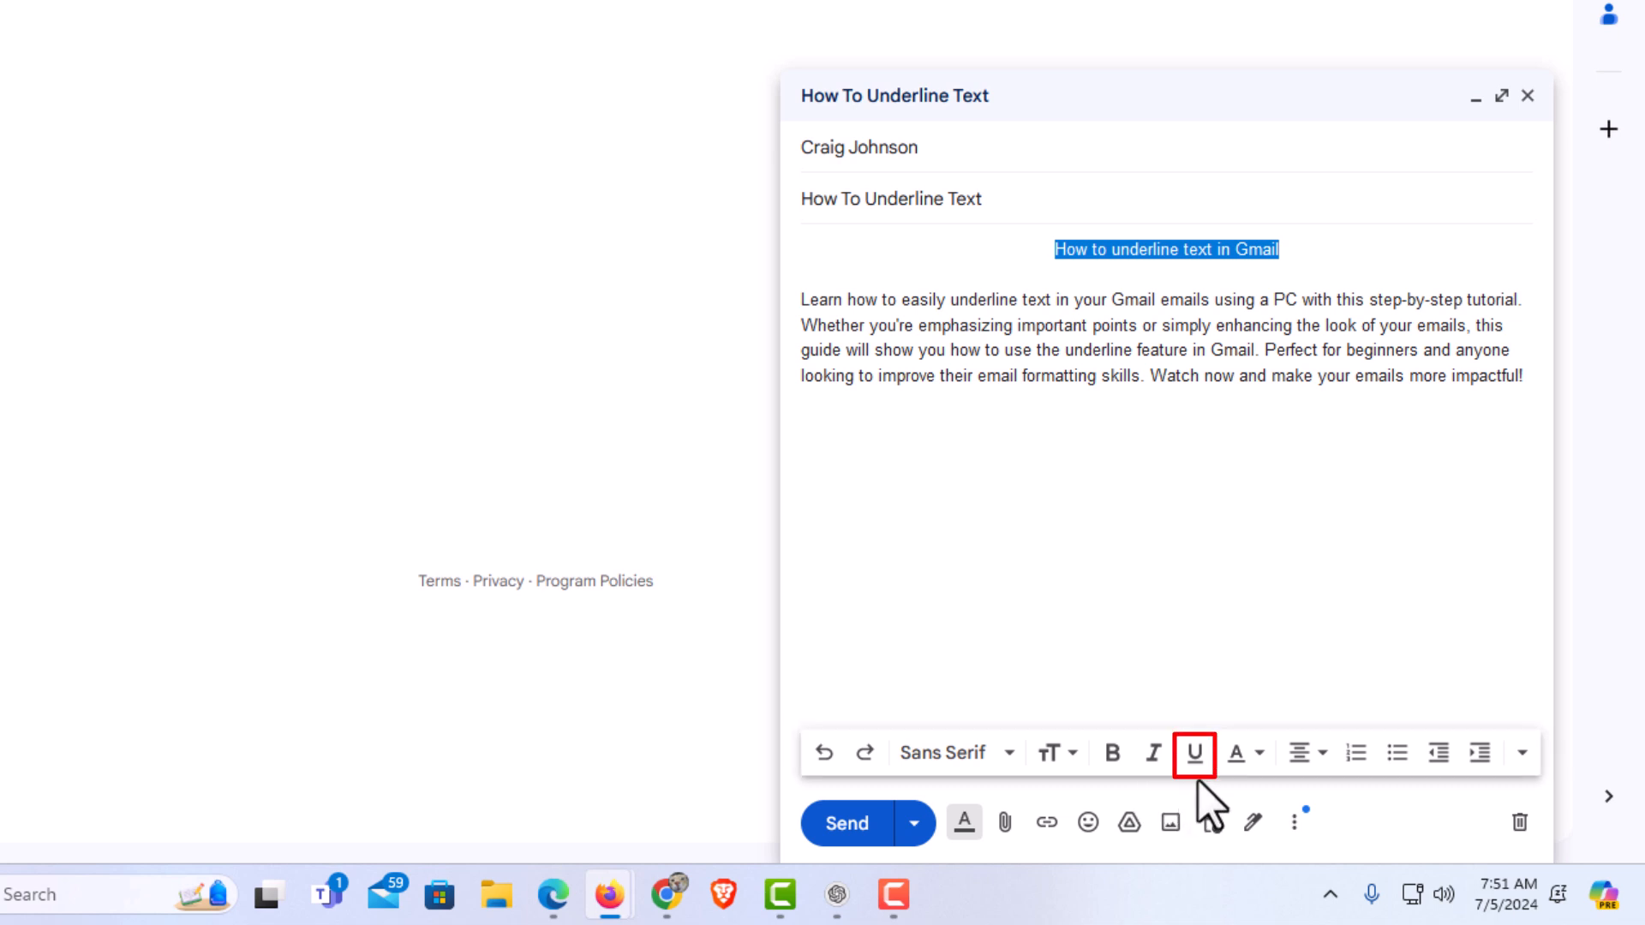
mouse_move(1194, 754)
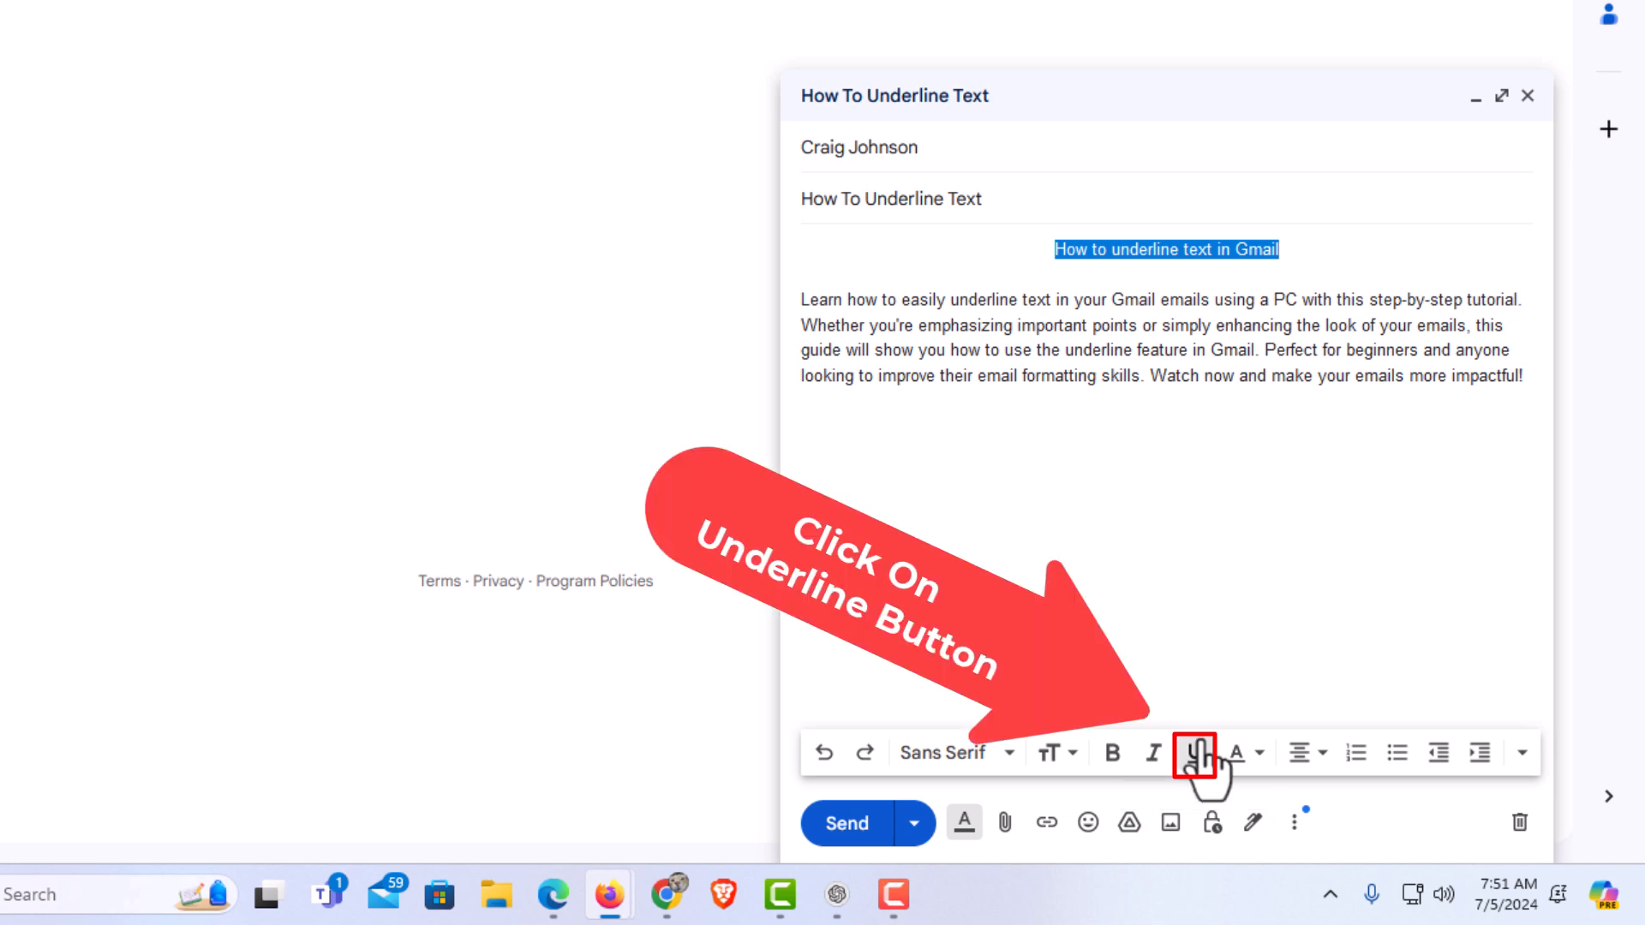
Underline the selected heading so the draft saves with it underlined
left_click(1195, 752)
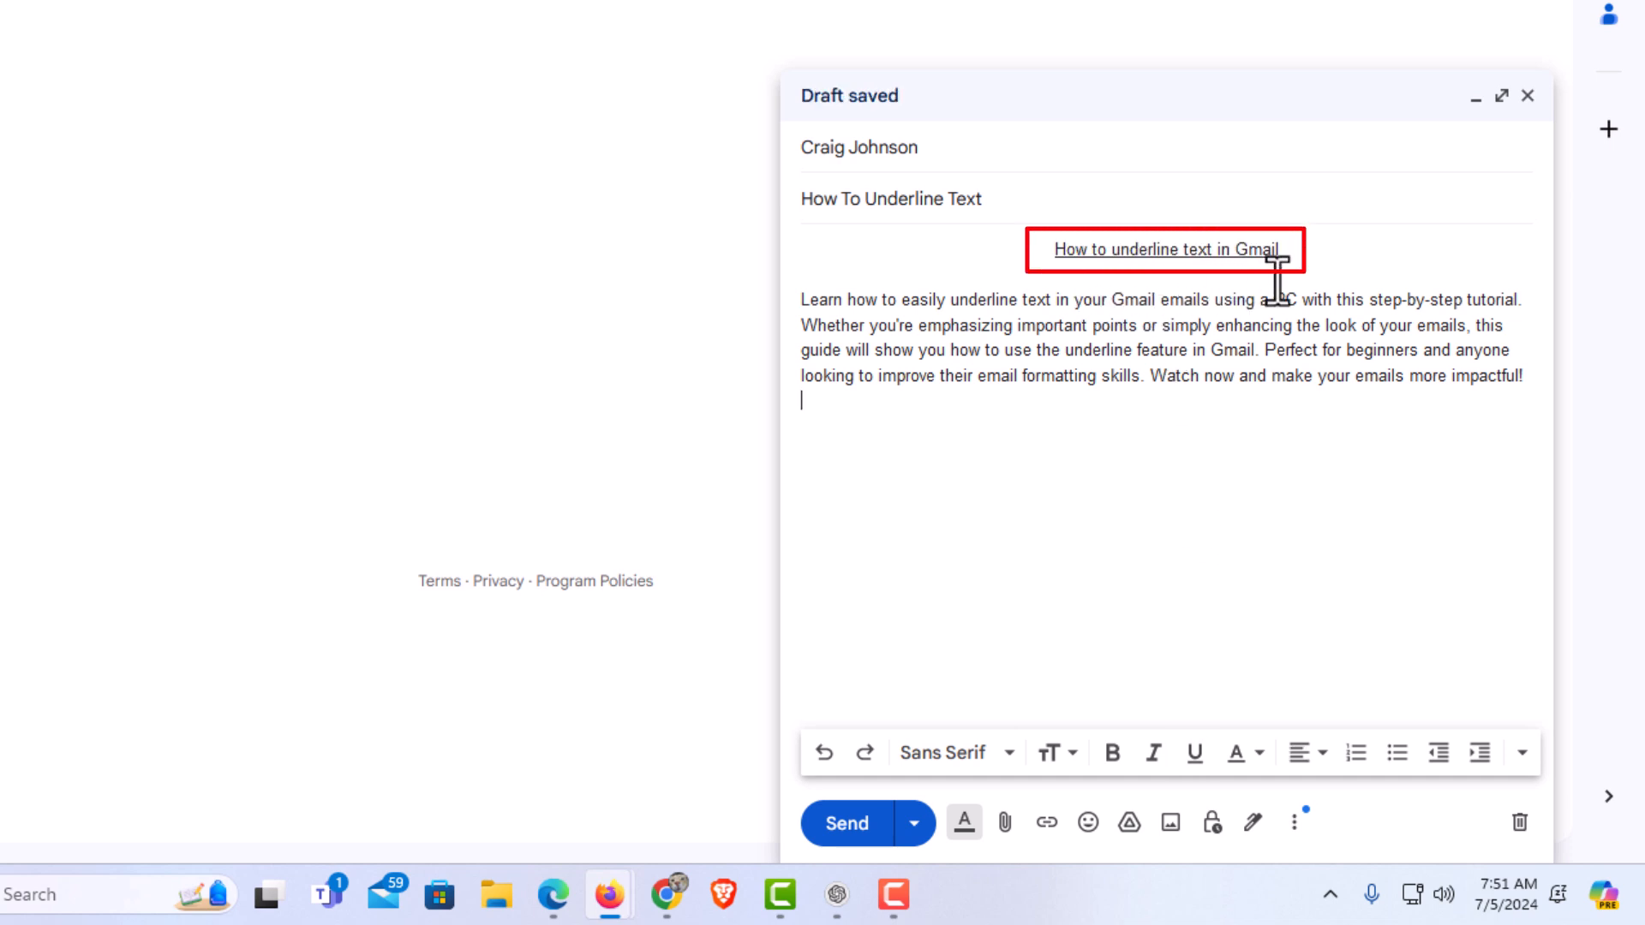
mouse_move(1221, 480)
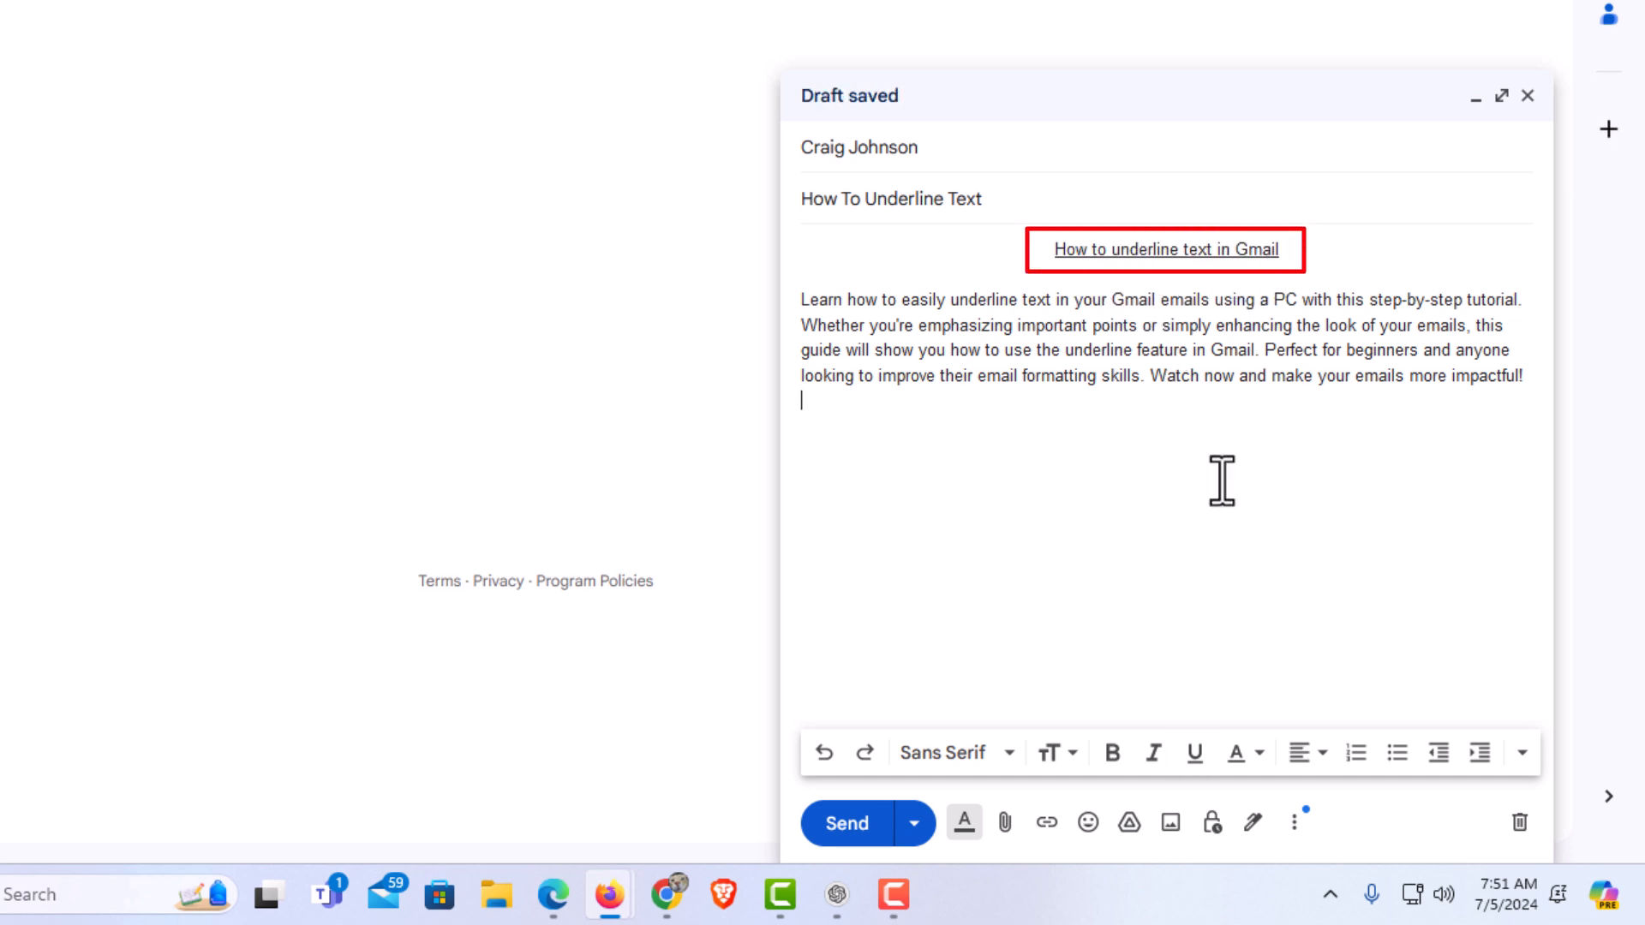